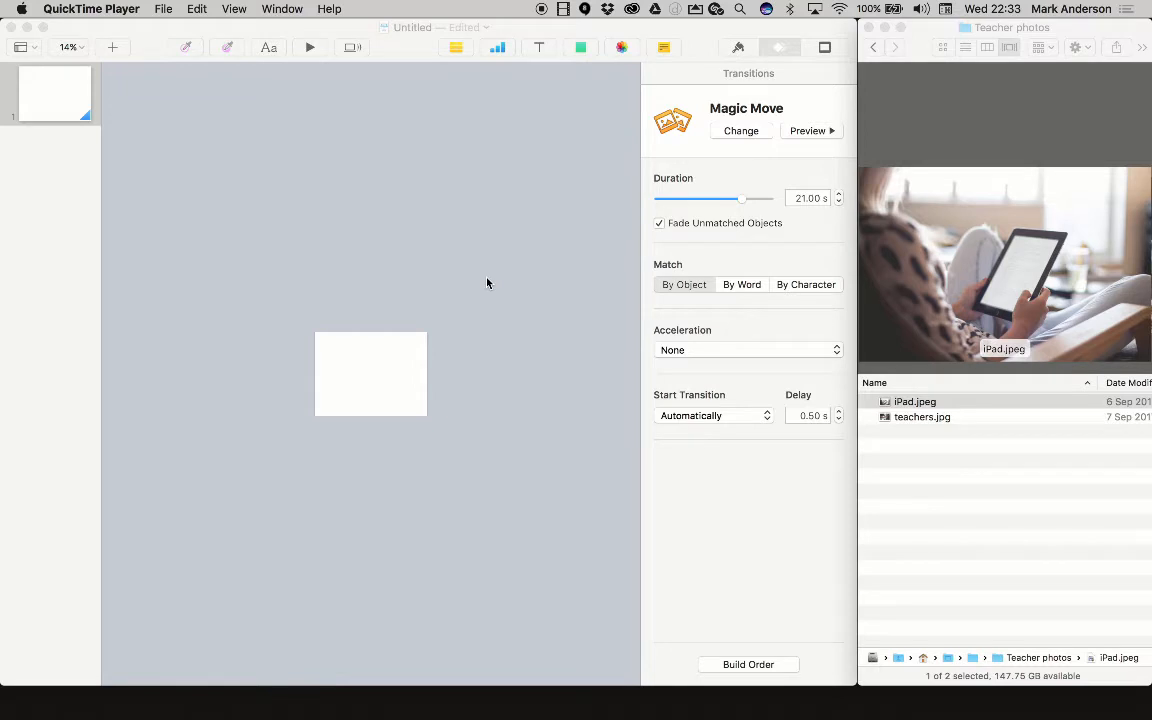
mouse_move(244, 216)
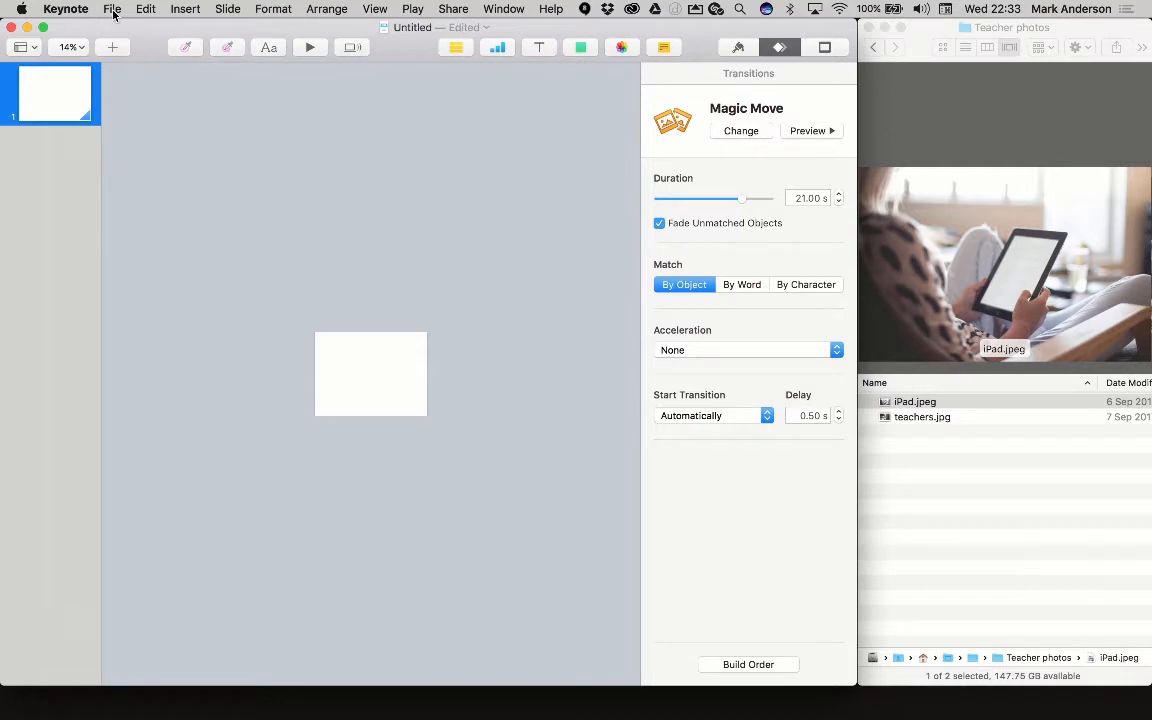
Create a new presentation from the White theme via File > New
left_click(112, 8)
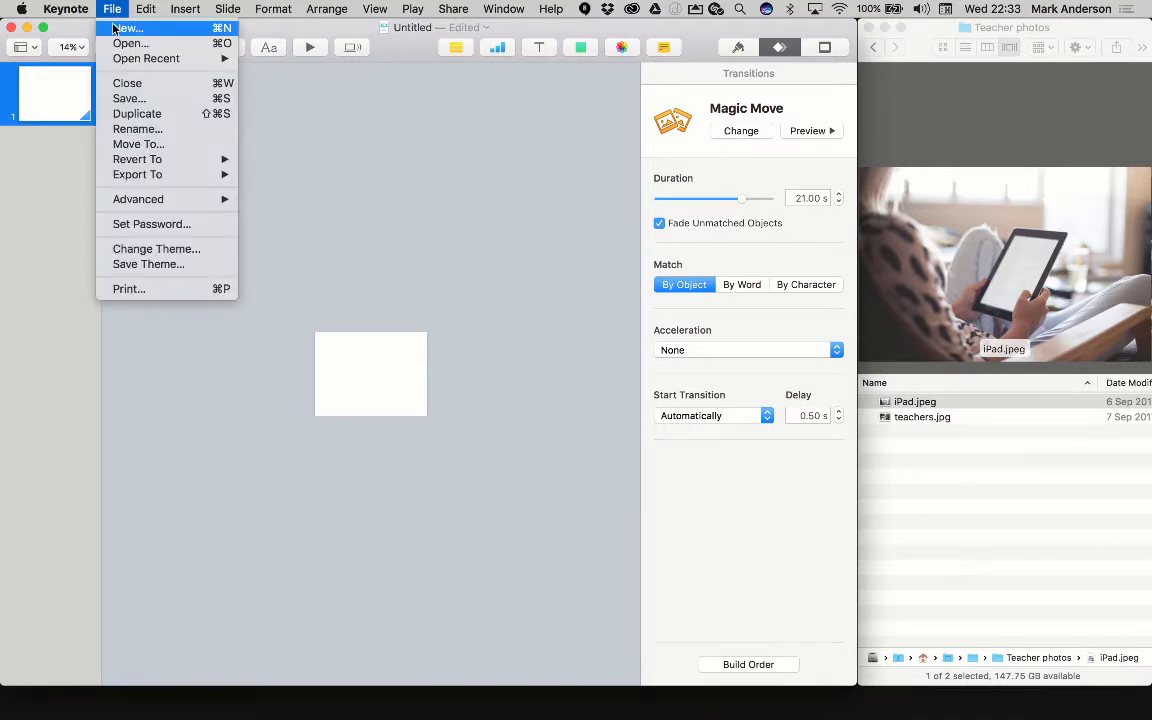
left_click(126, 28)
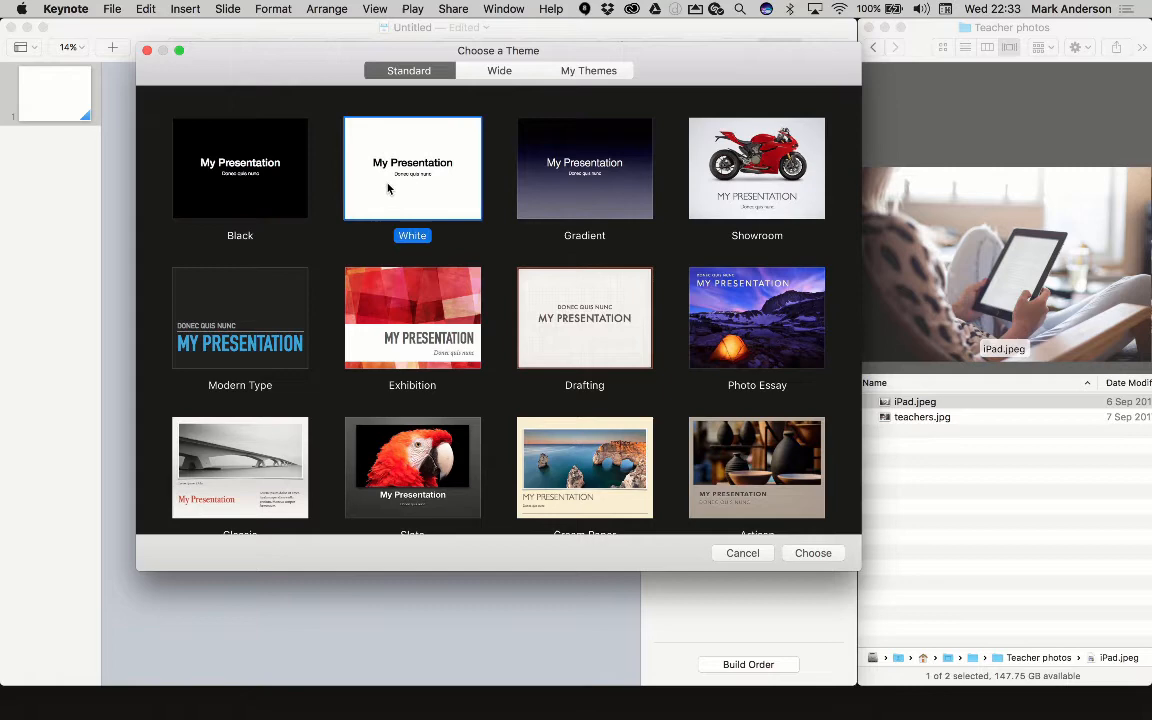
left_click(812, 552)
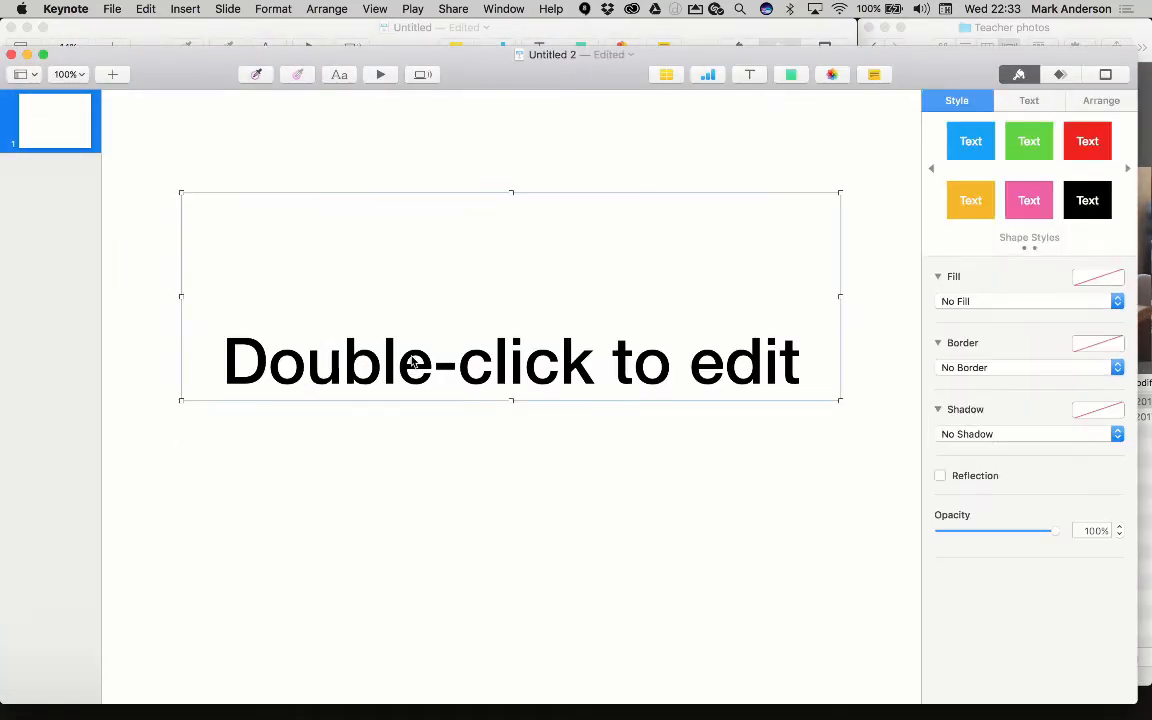
Enter 'This is my introduction' as the first slide's title
type("This is my")
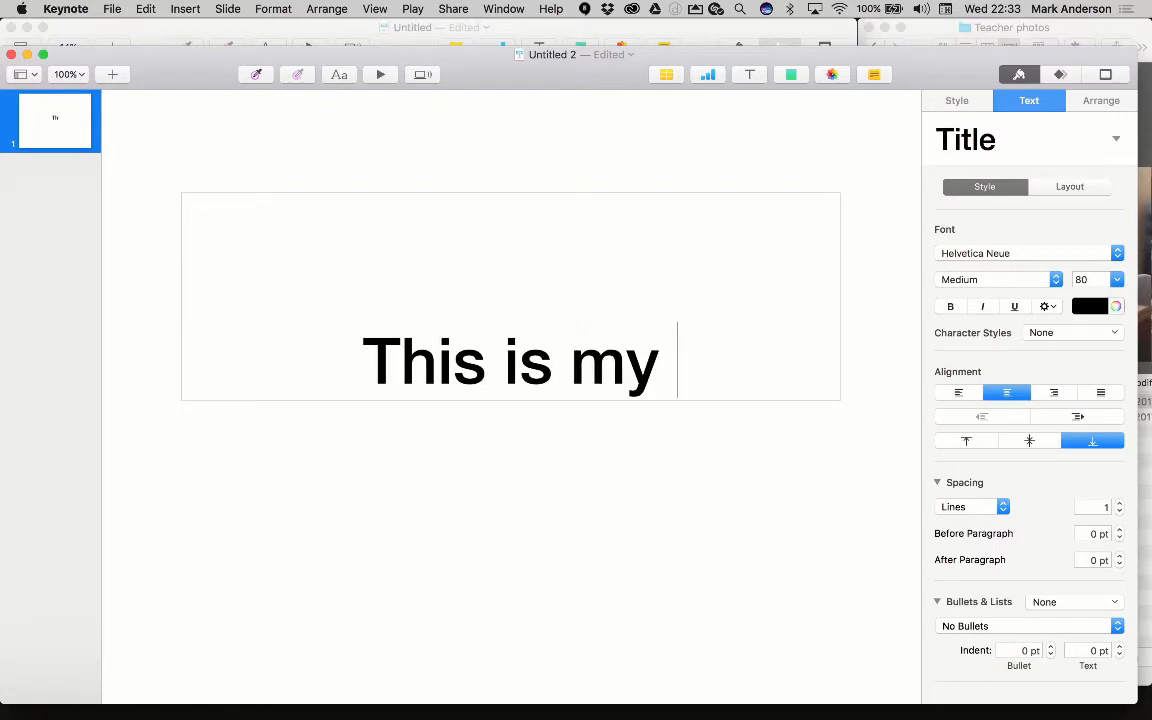
type("introduction")
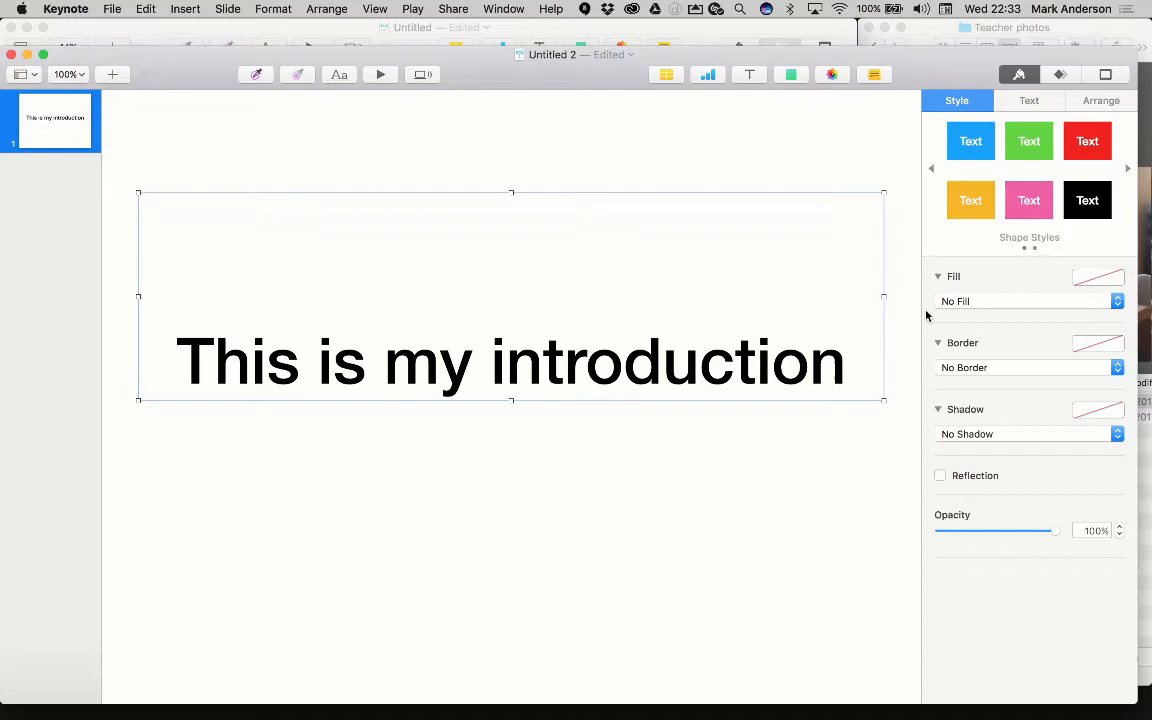
mouse_move(940, 204)
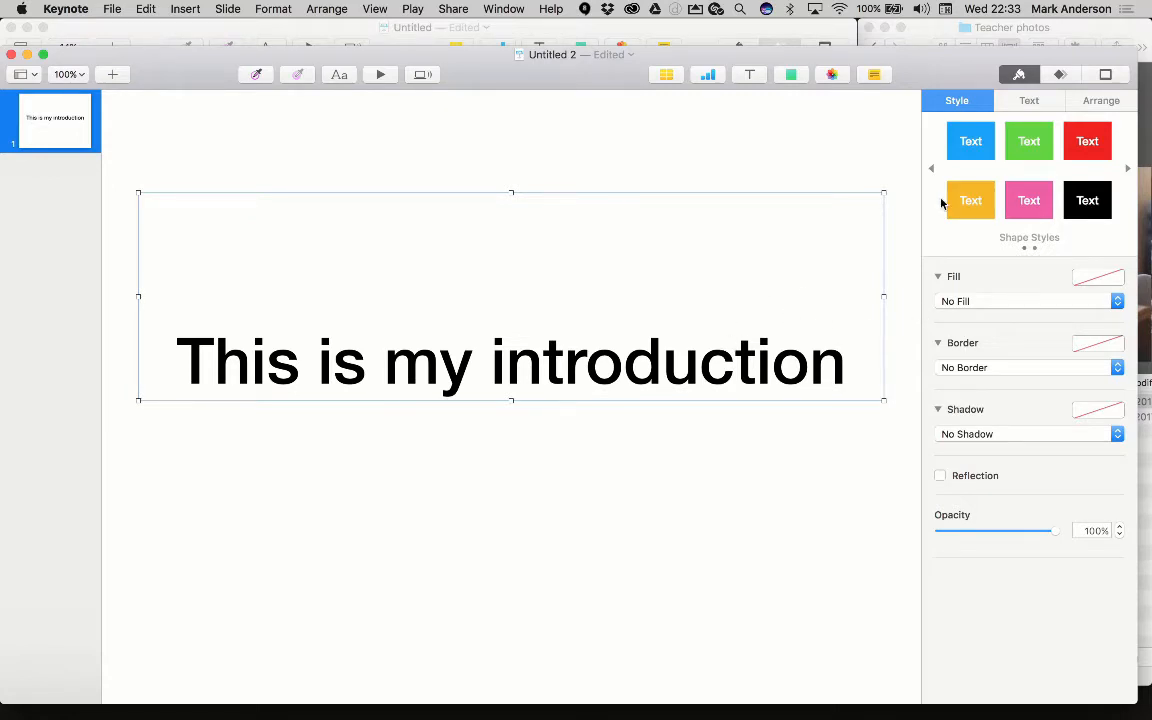
left_click(1028, 100)
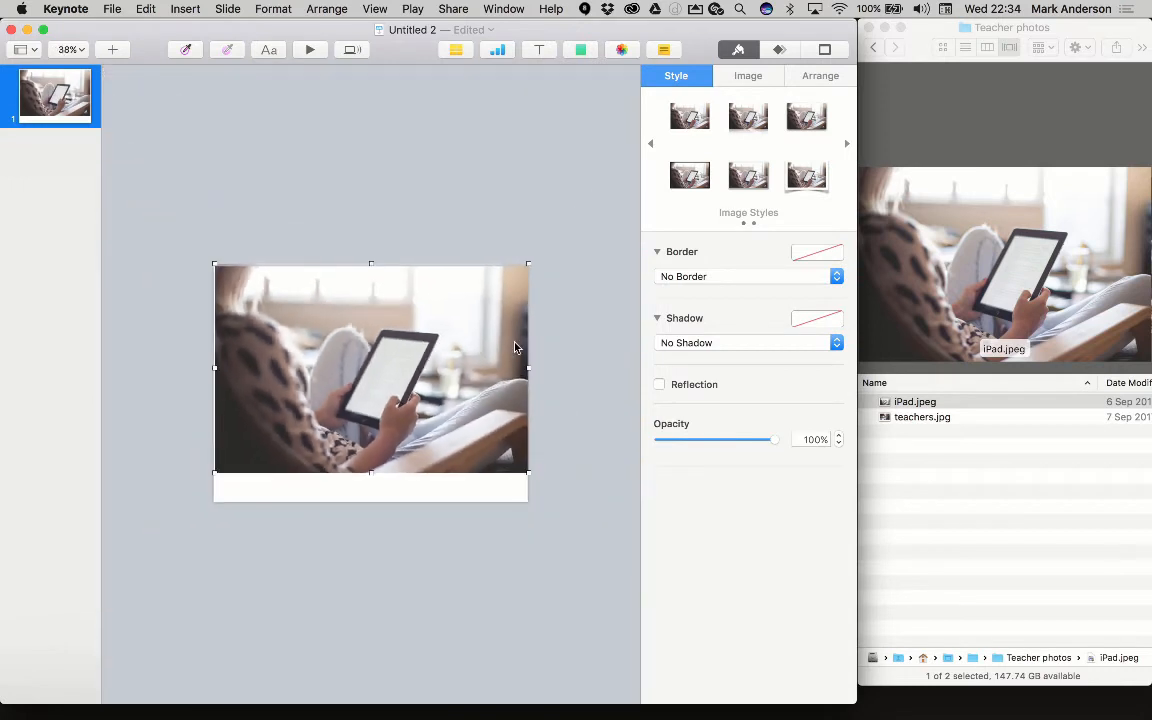
Drag the iPad.jpeg photo onto the slide and position it
left_click_drag(516, 348, 390, 392)
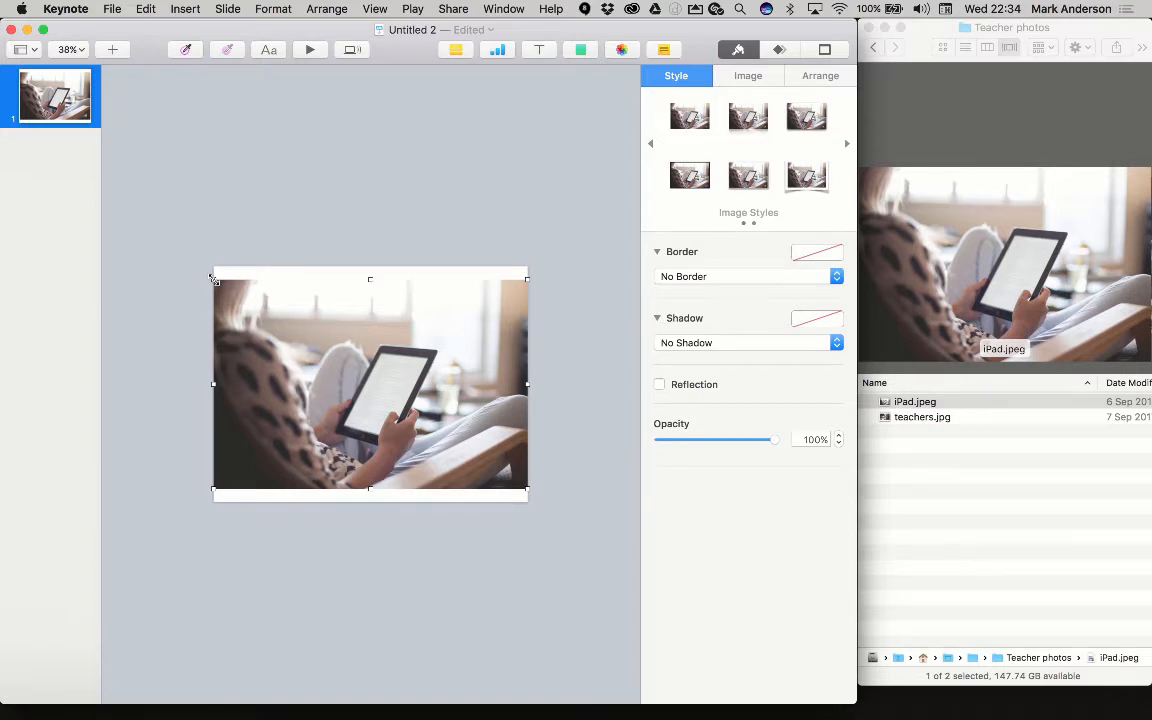
mouse_move(724, 136)
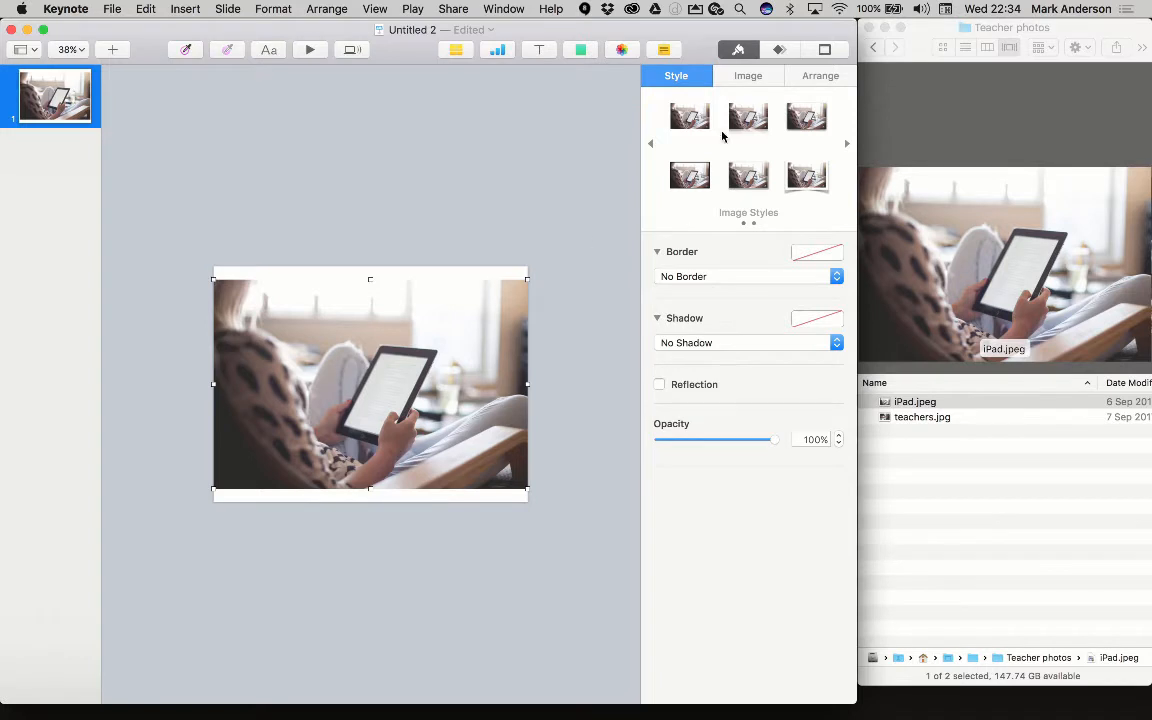
Enlarge the iPad photo to 2500 pt wide, reposition it, and add 'This is my introduction' over it
left_click(820, 76)
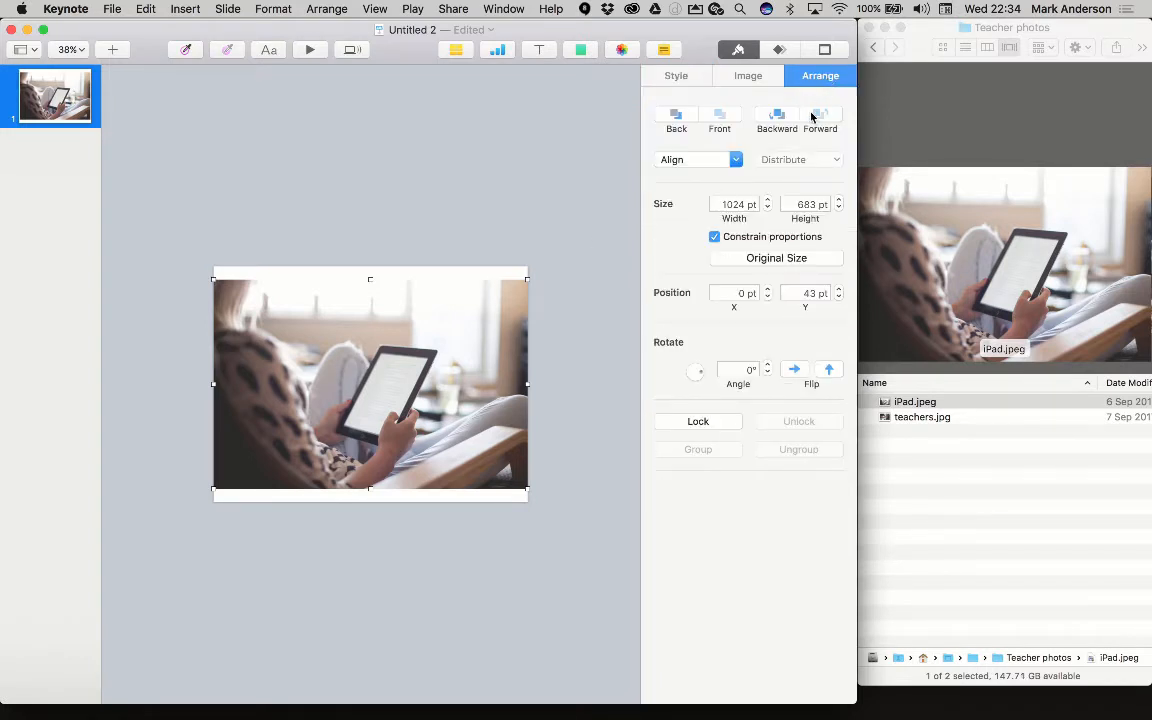
left_click(736, 204)
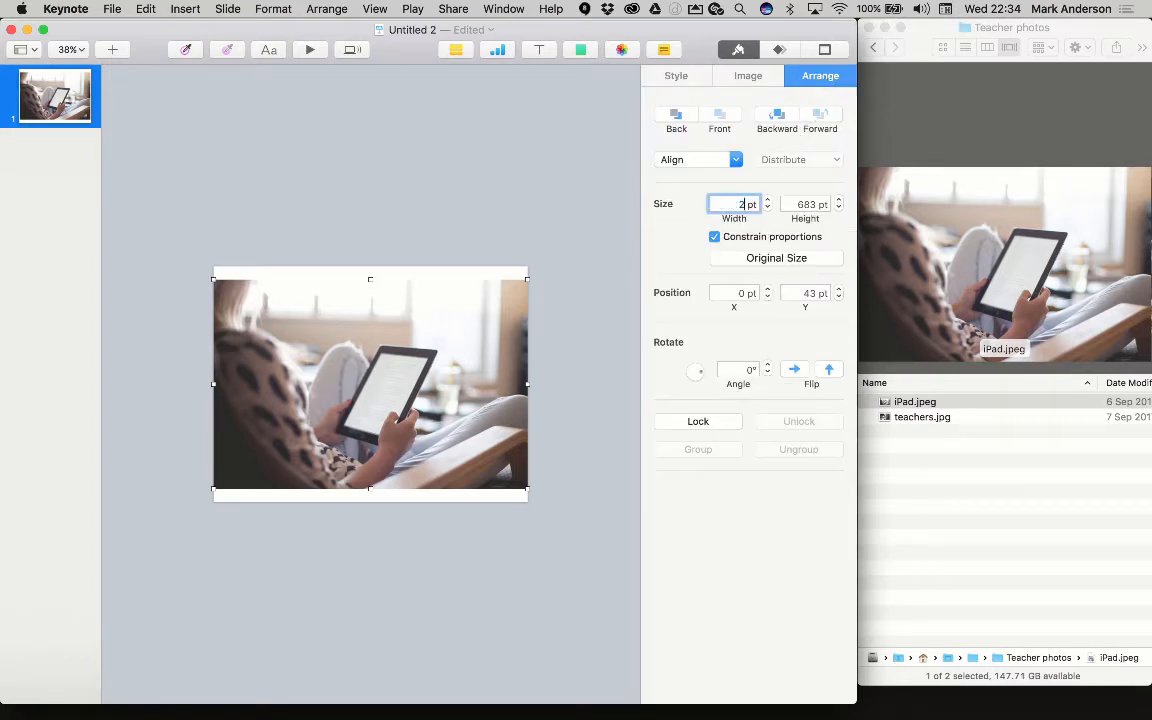
type("2500")
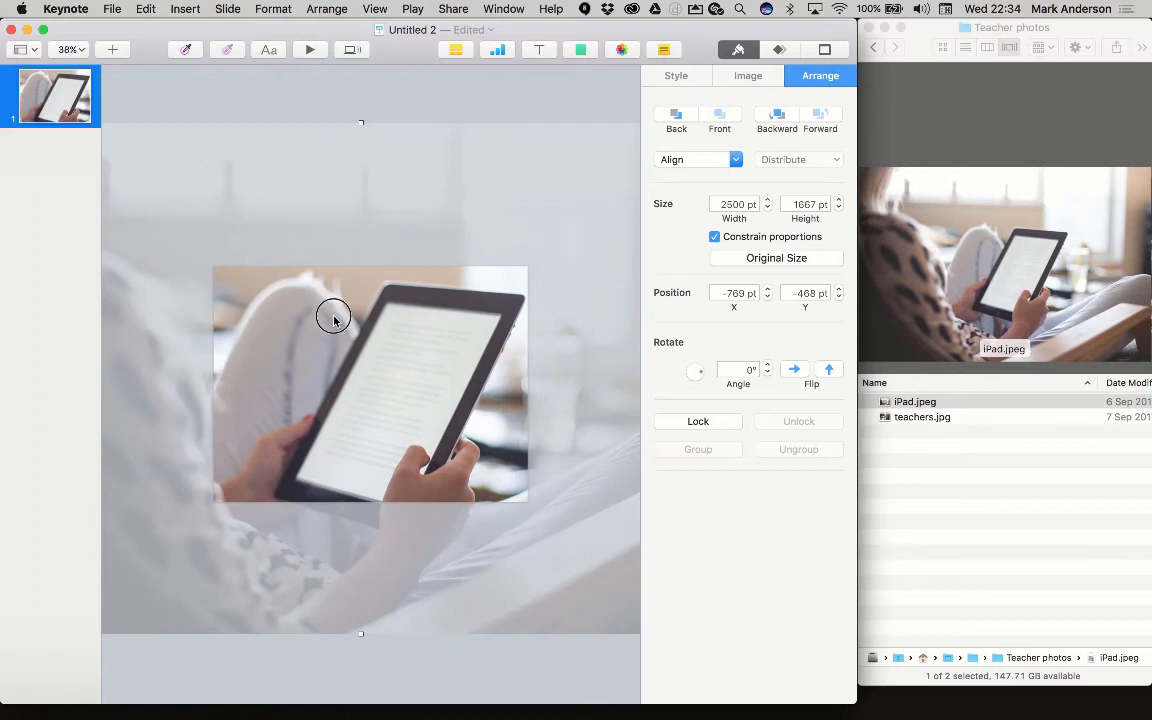
left_click_drag(336, 318, 342, 328)
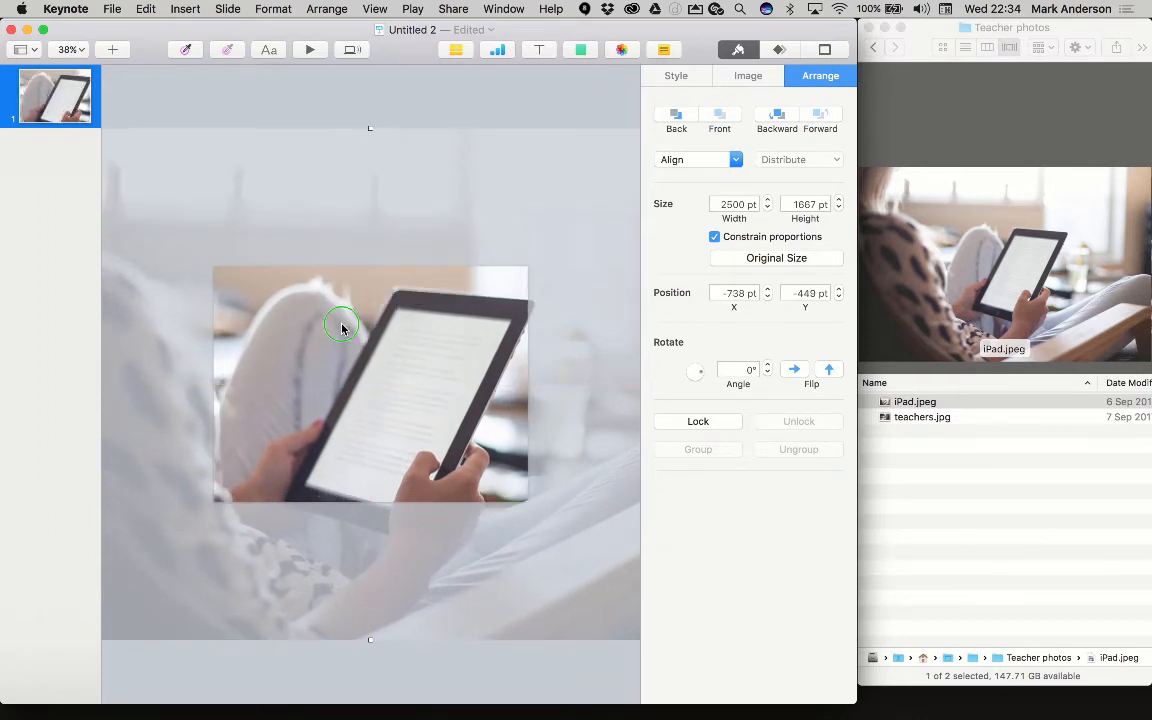
type("This is my introduction")
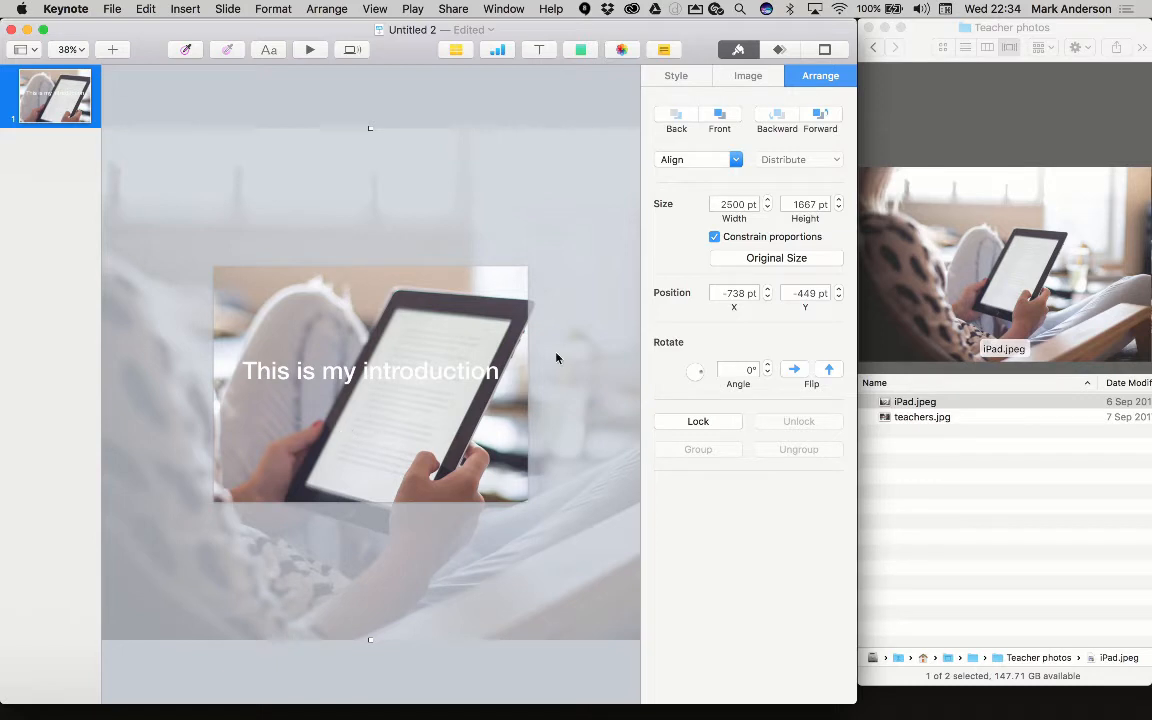
left_click(748, 76)
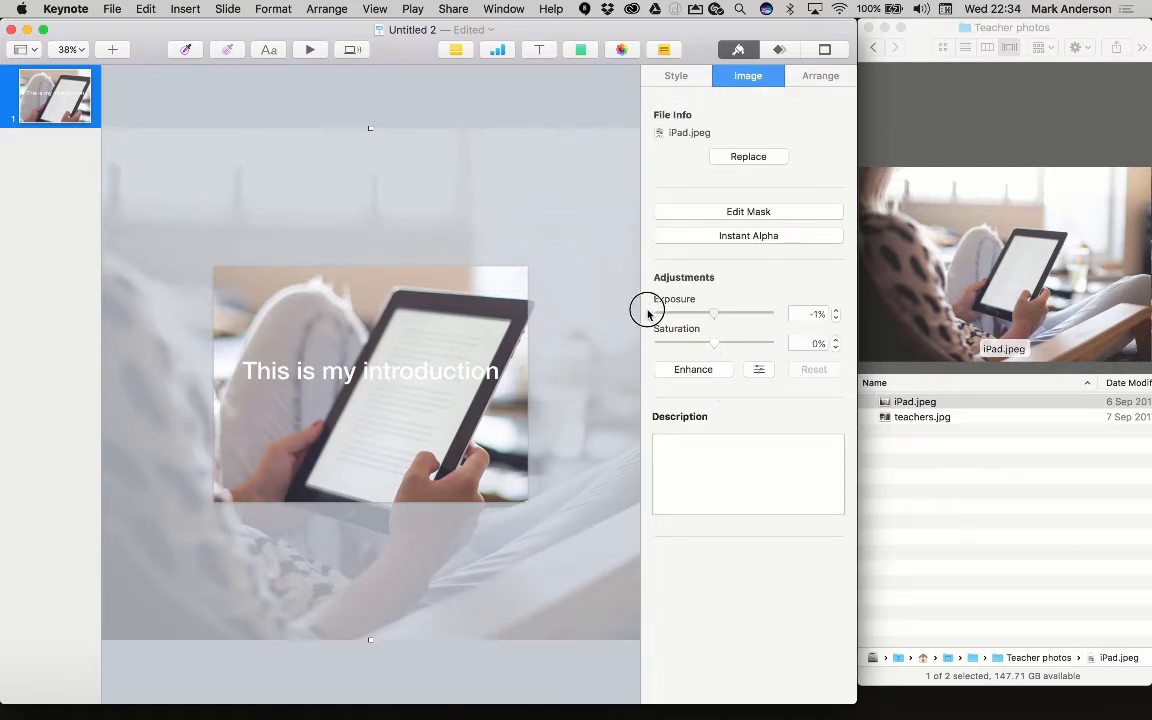
Drag the photo's Exposure and Saturation down to -100% so it looks dark and grey
left_click_drag(712, 312, 658, 312)
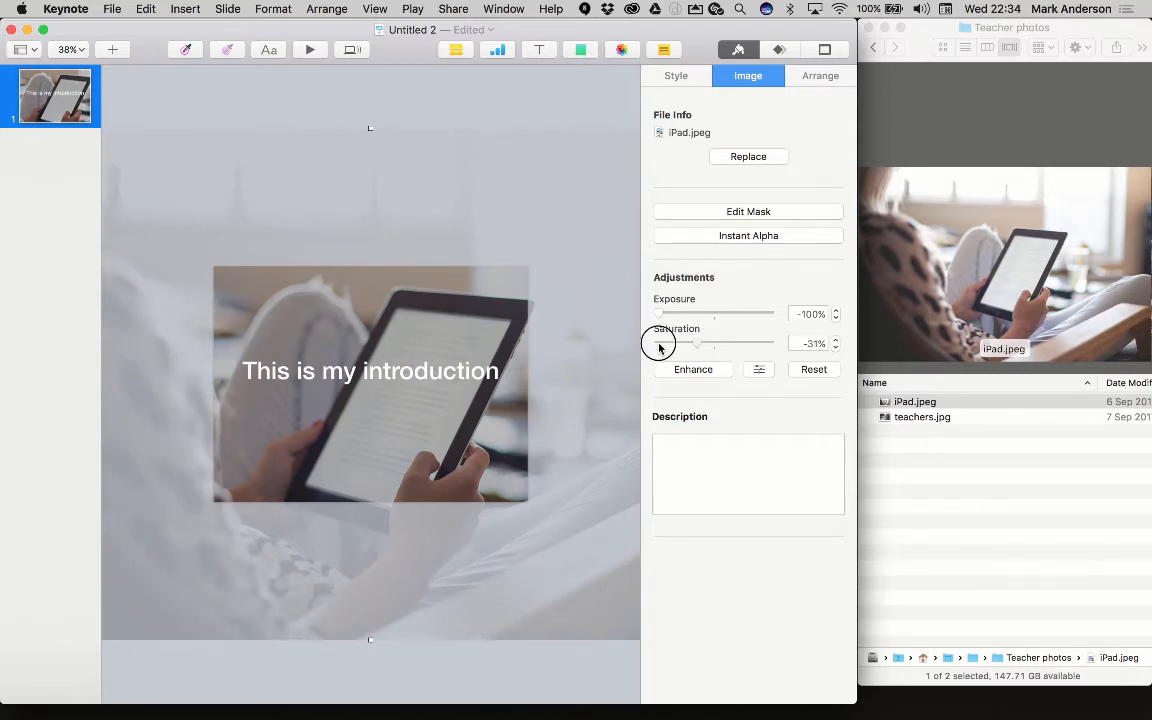
left_click_drag(696, 344, 656, 344)
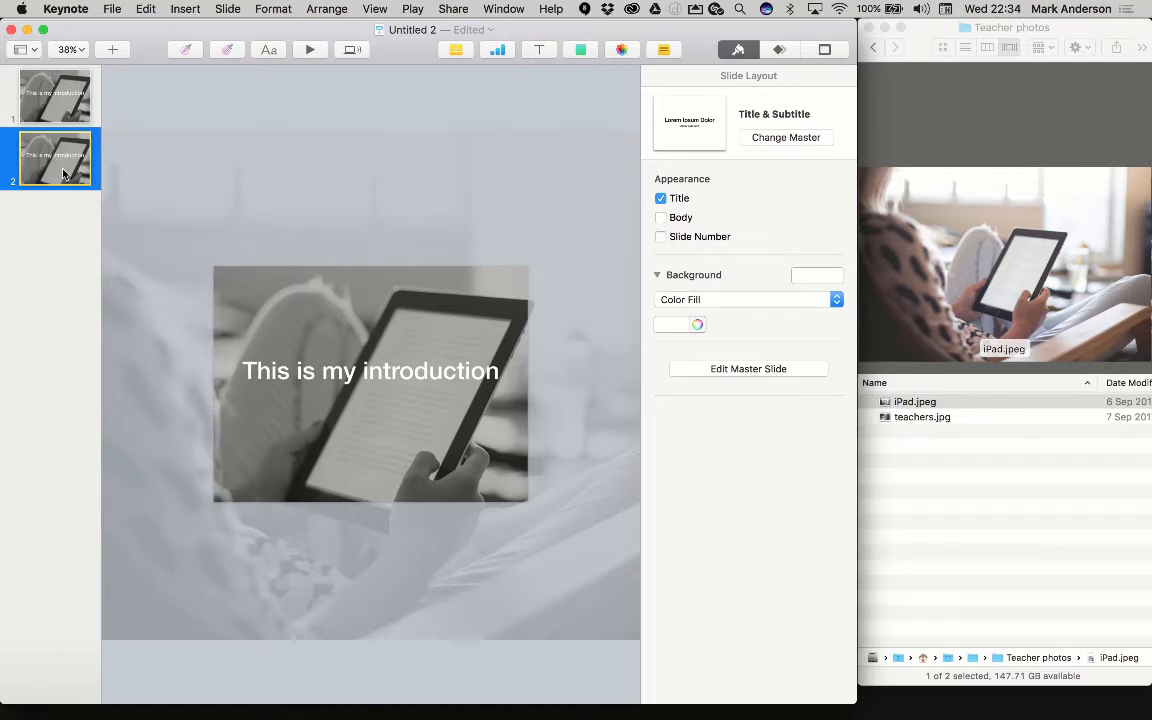
Select the photo on slide 2 and show its size and position settings in Arrange
left_click(370, 384)
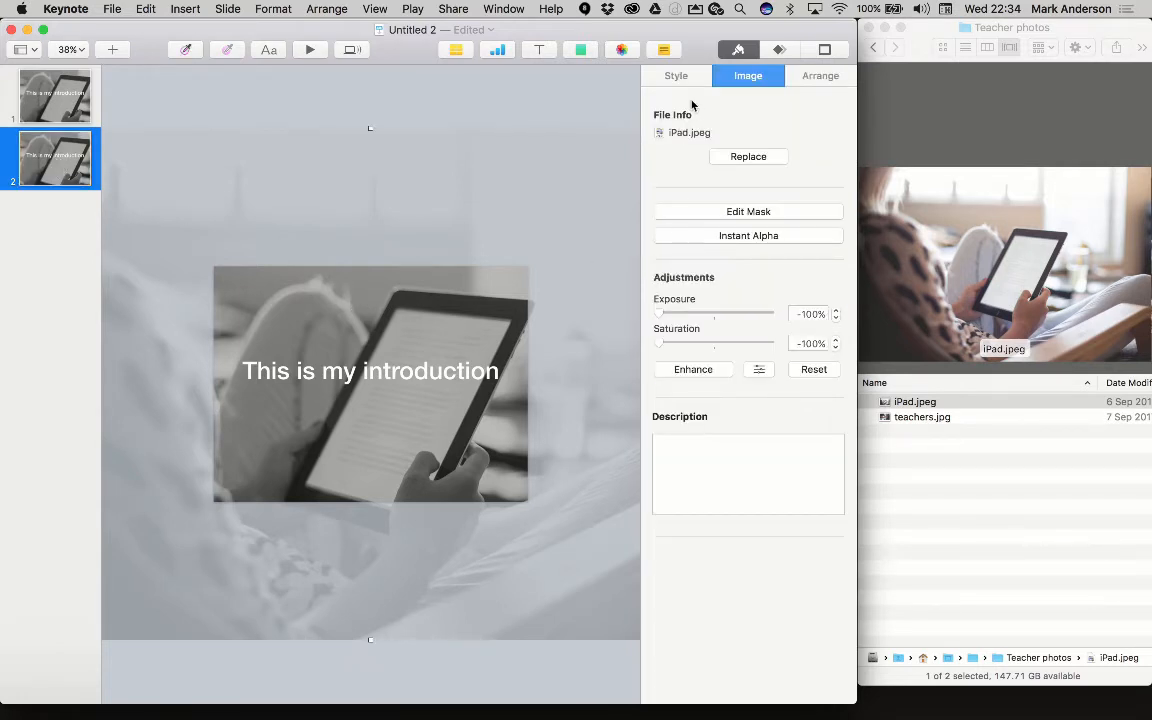
left_click(820, 76)
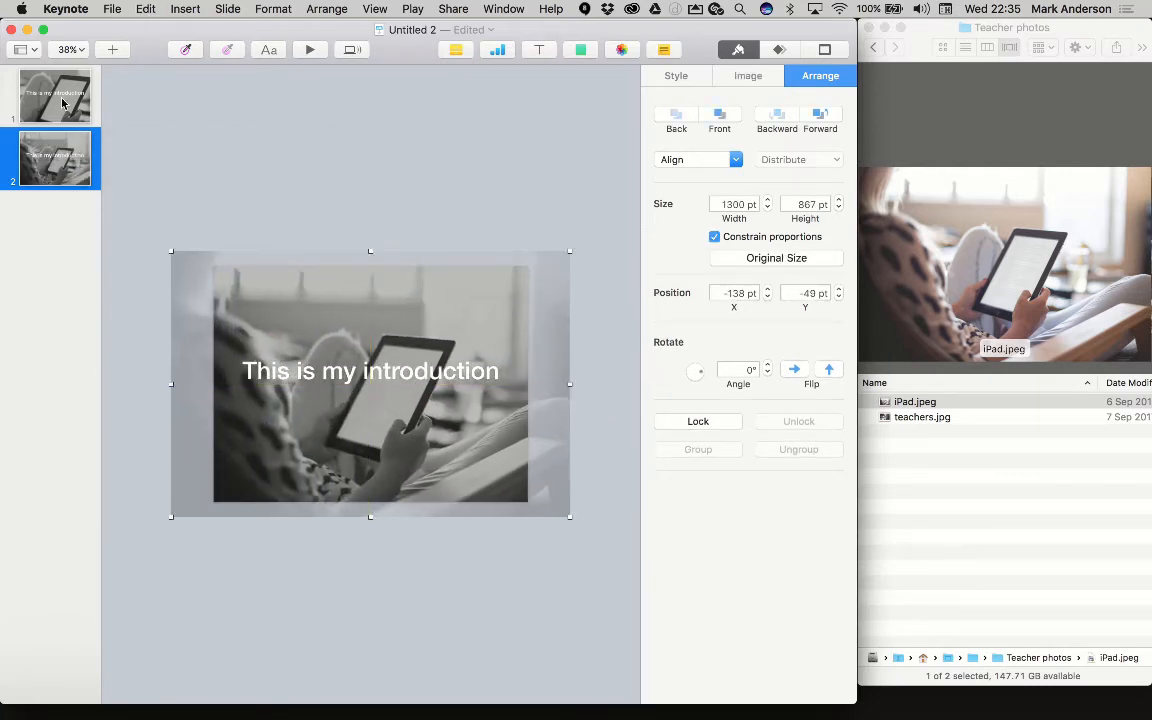
Give slide 1 a Magic Move transition from the Animate inspector's Add an Effect list
left_click(780, 48)
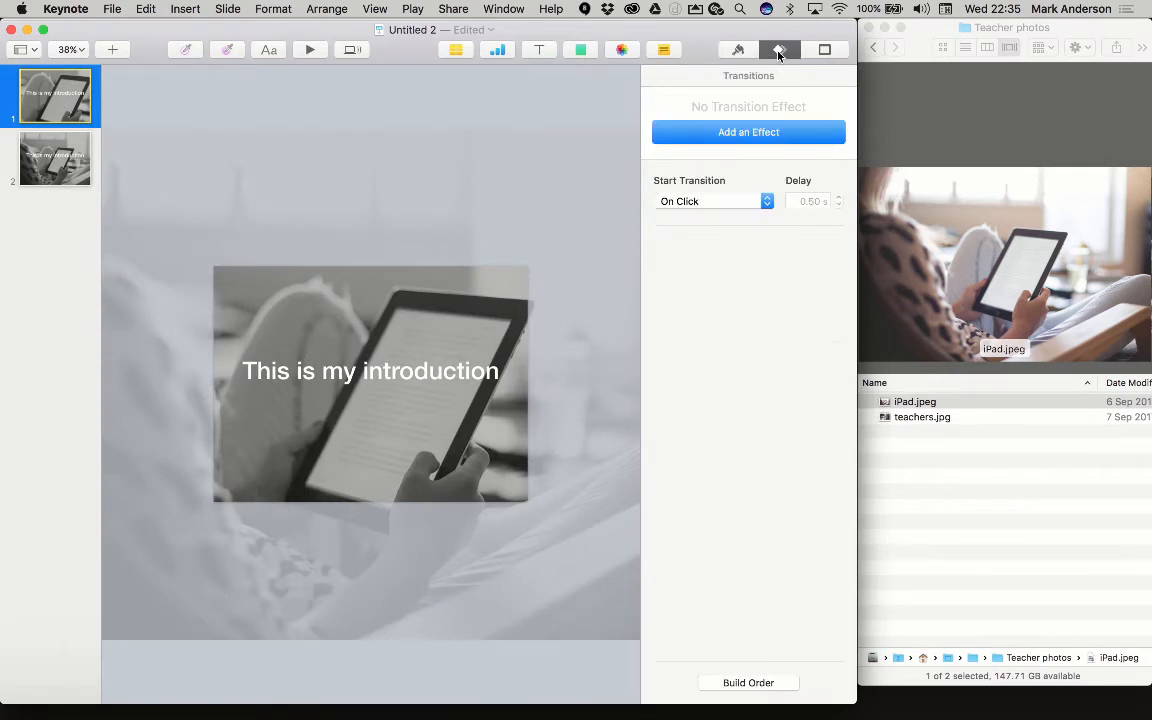
left_click(748, 132)
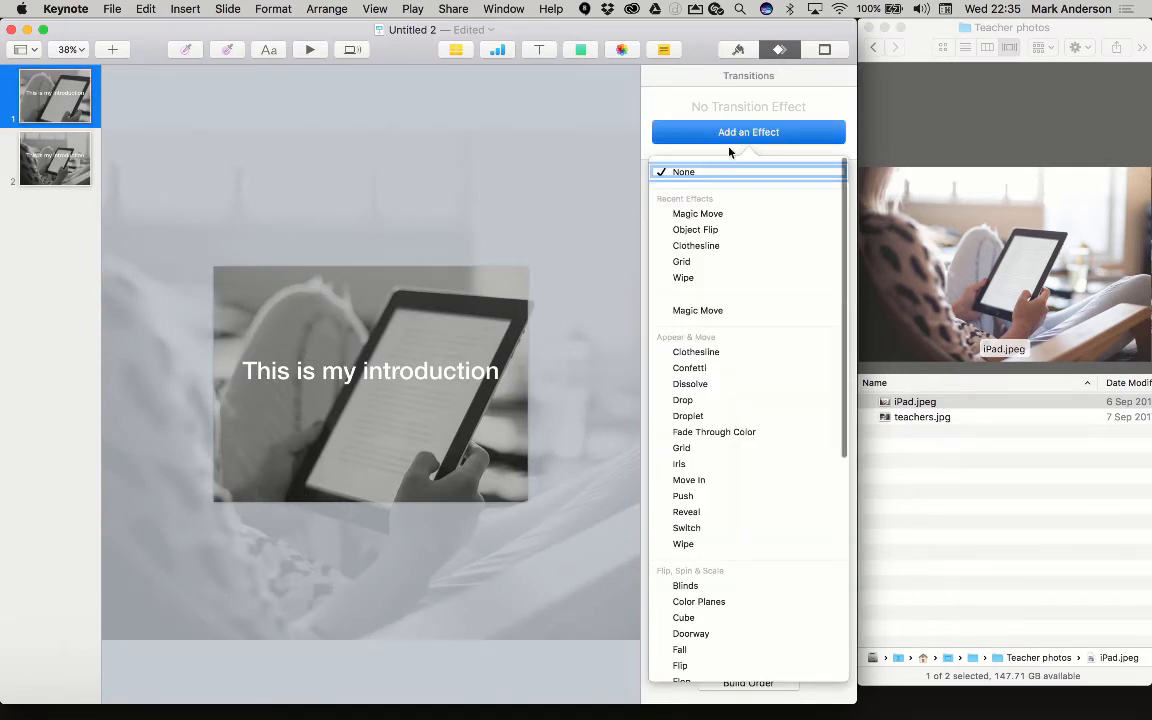
left_click(696, 212)
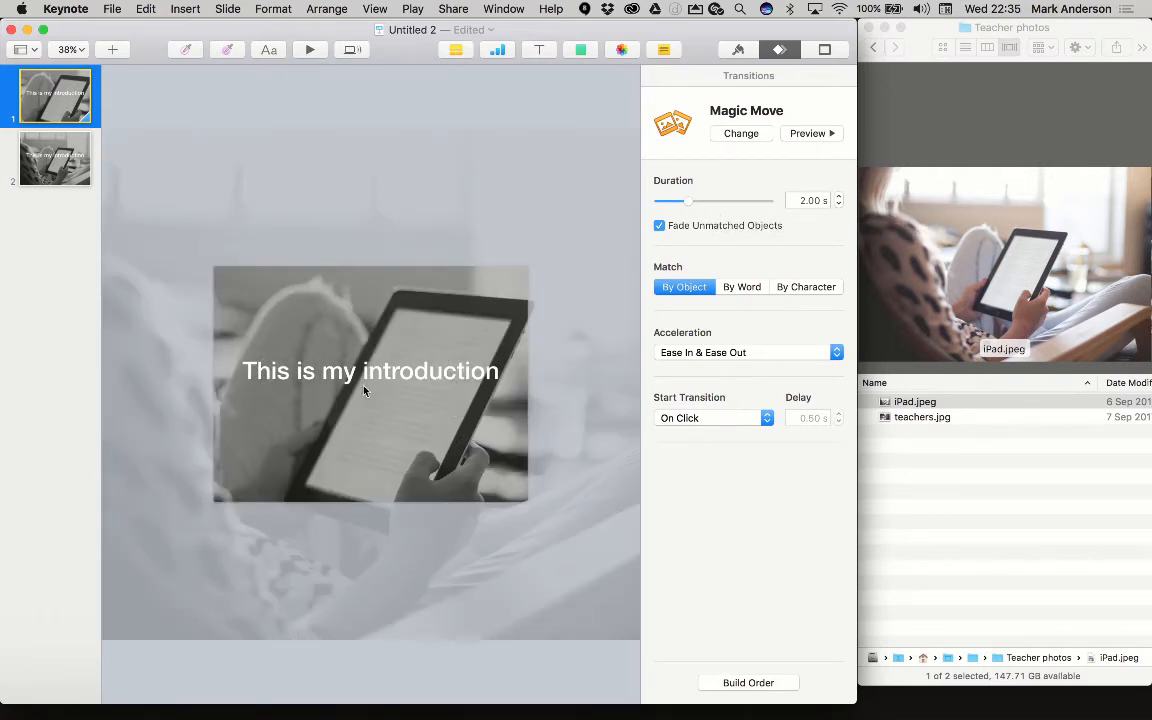
Lengthen the Magic Move duration to 20.00 seconds
left_click_drag(688, 200, 700, 200)
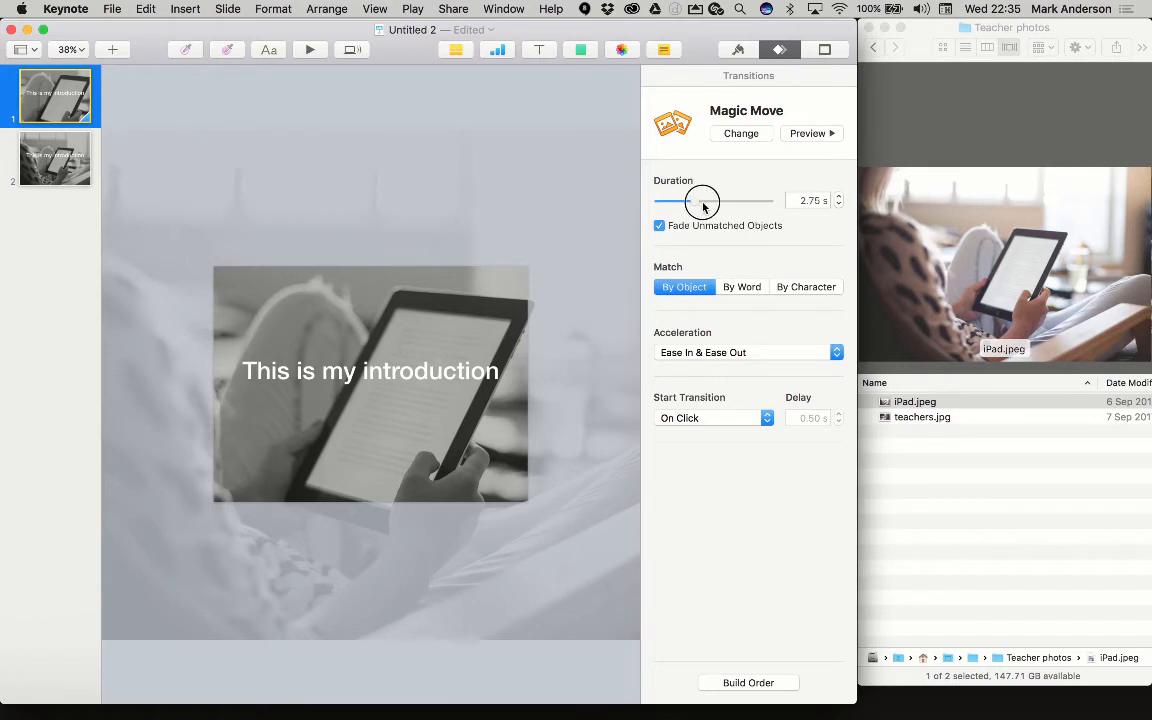
left_click_drag(700, 200, 740, 200)
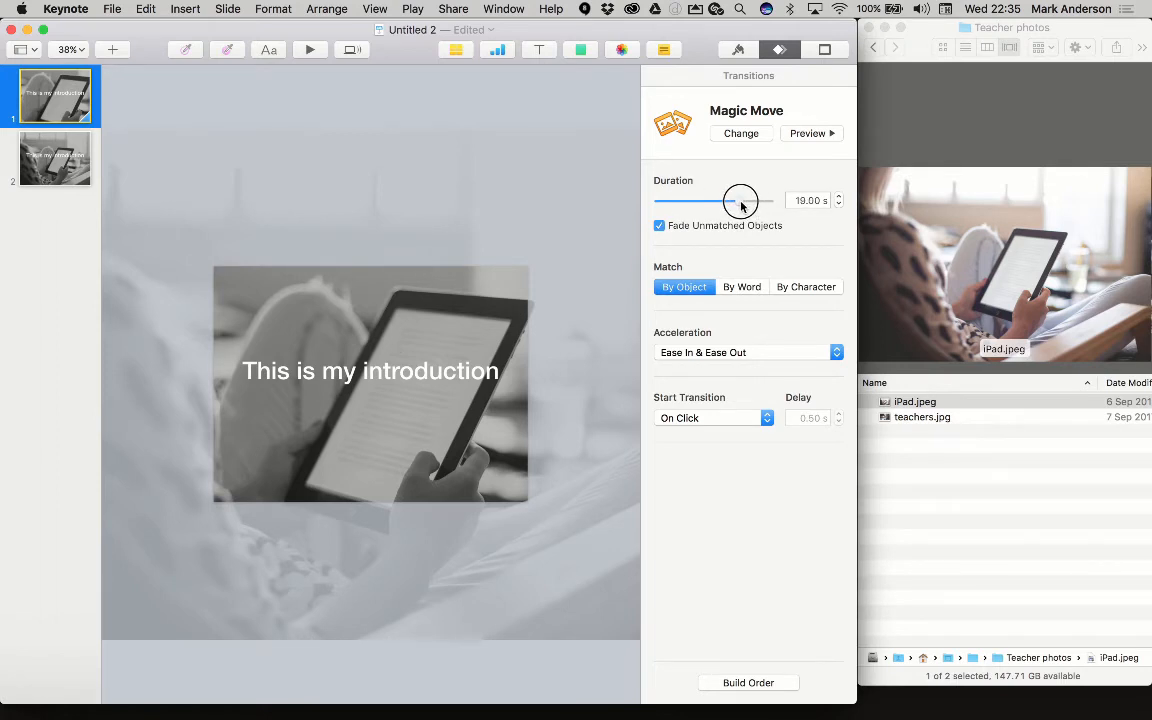
left_click_drag(736, 200, 744, 200)
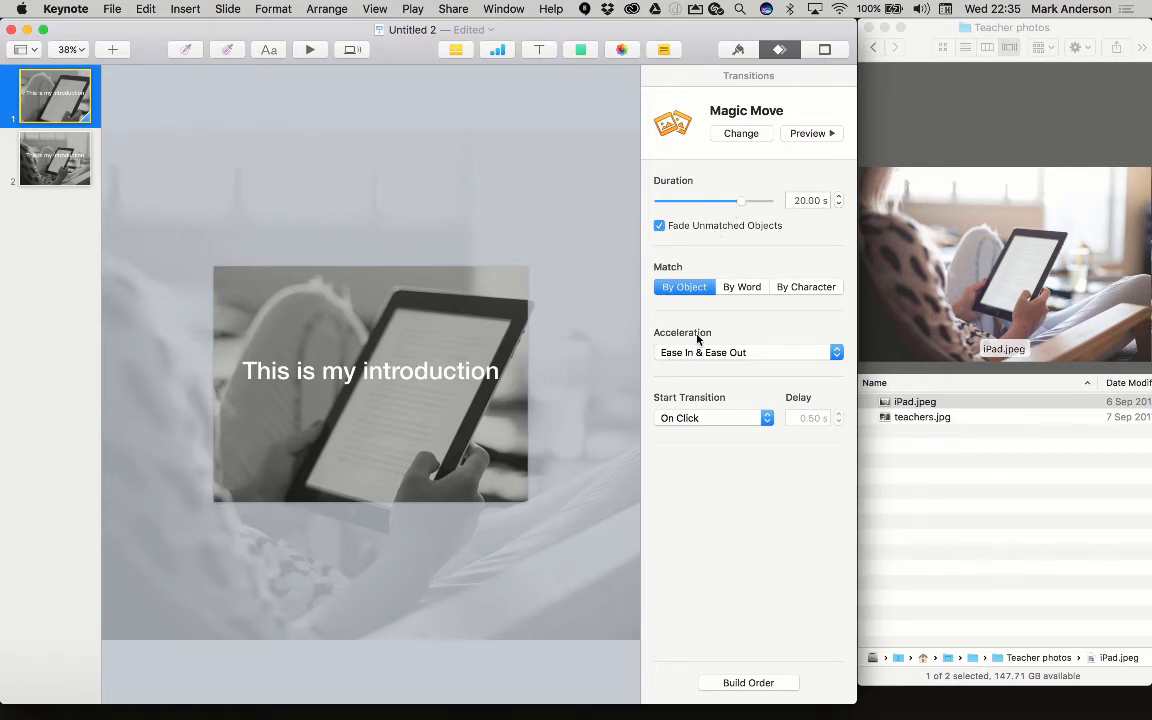
mouse_move(702, 352)
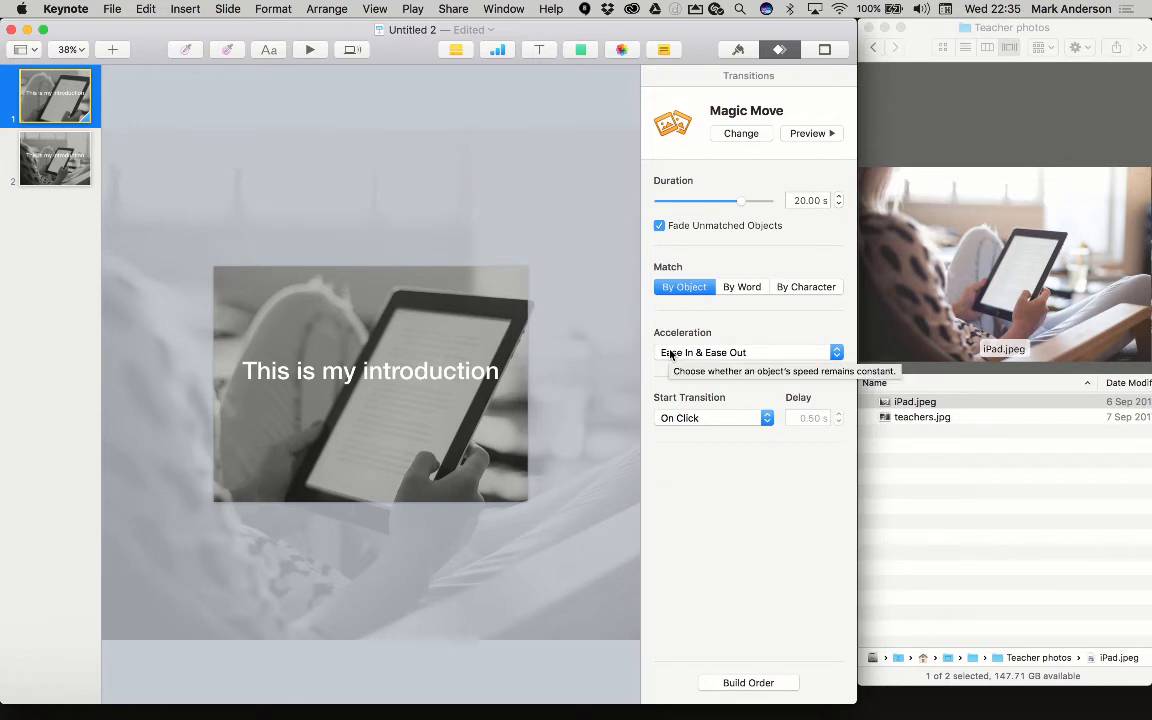
Set the transition's acceleration to None and its start to Automatically
left_click(744, 352)
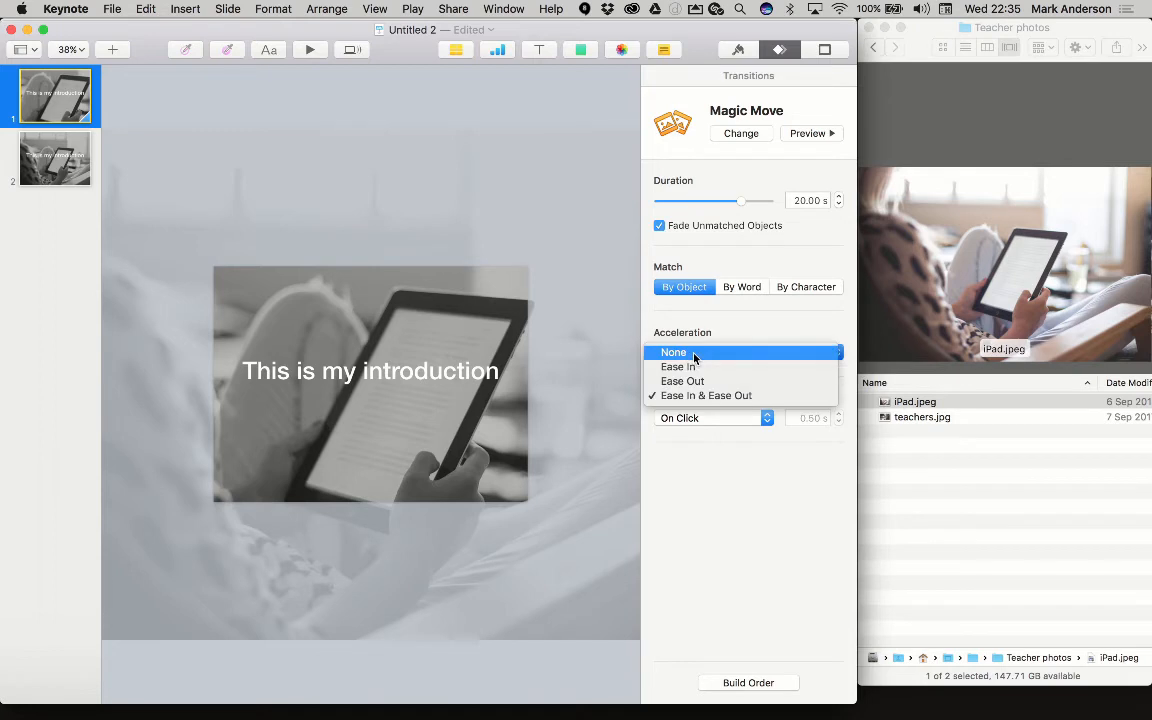
left_click(672, 352)
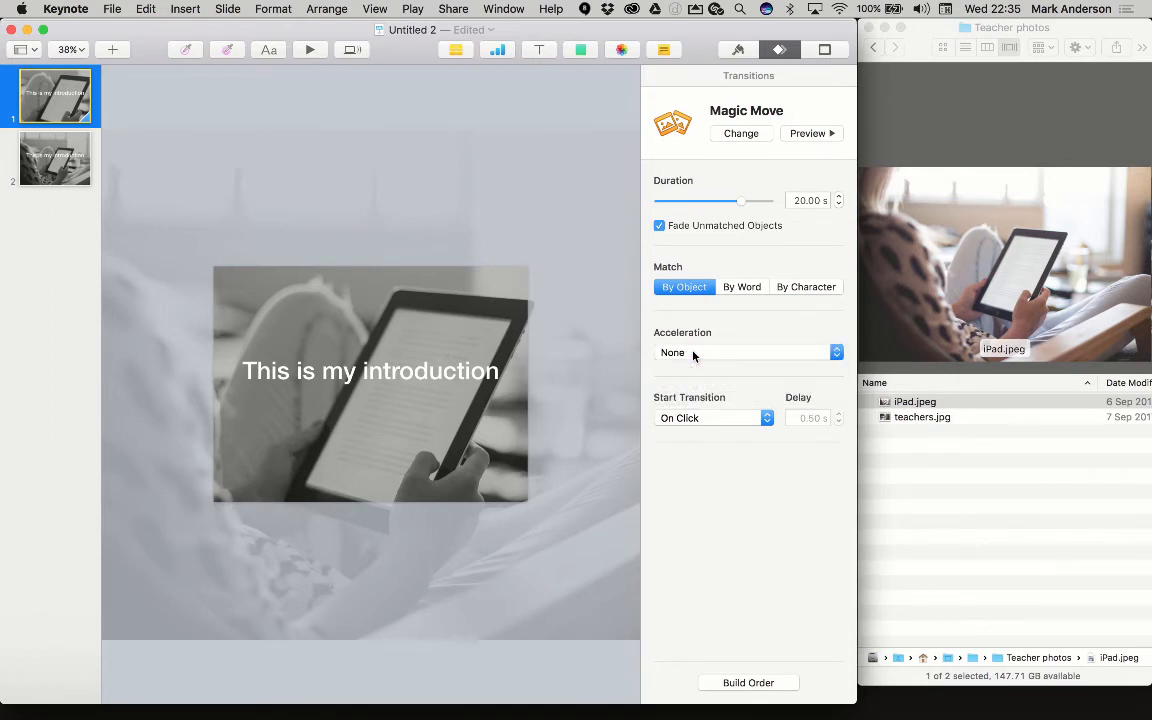
left_click(710, 418)
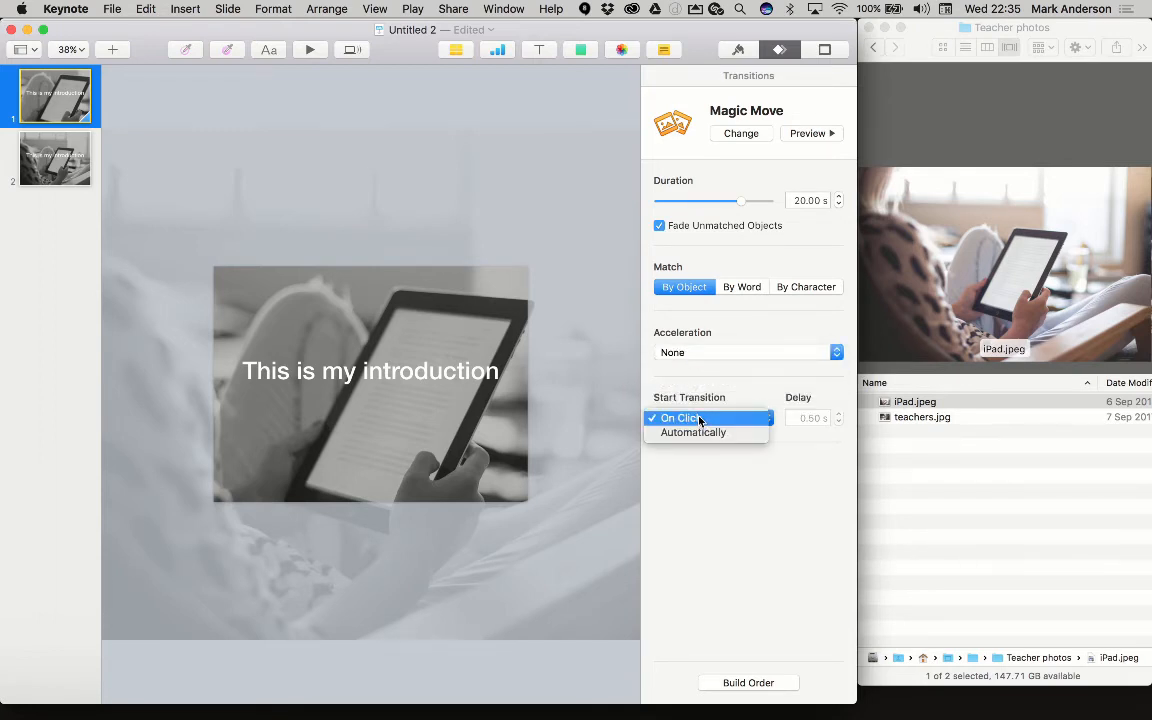
left_click(692, 432)
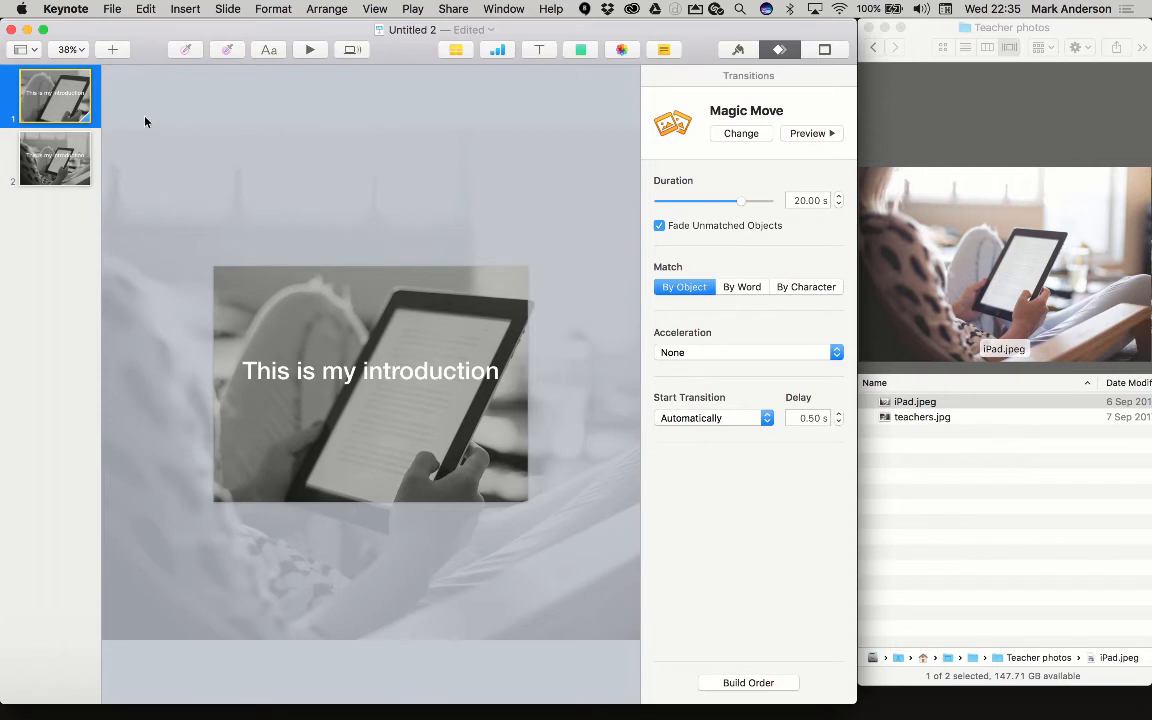
mouse_move(248, 72)
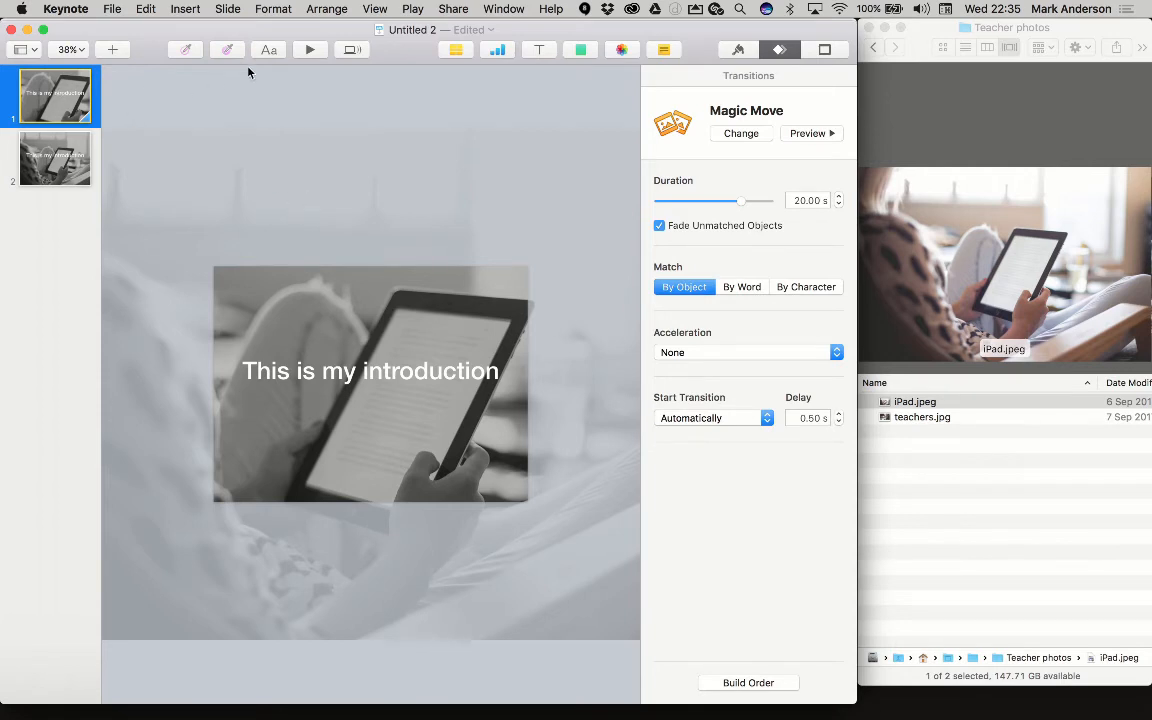